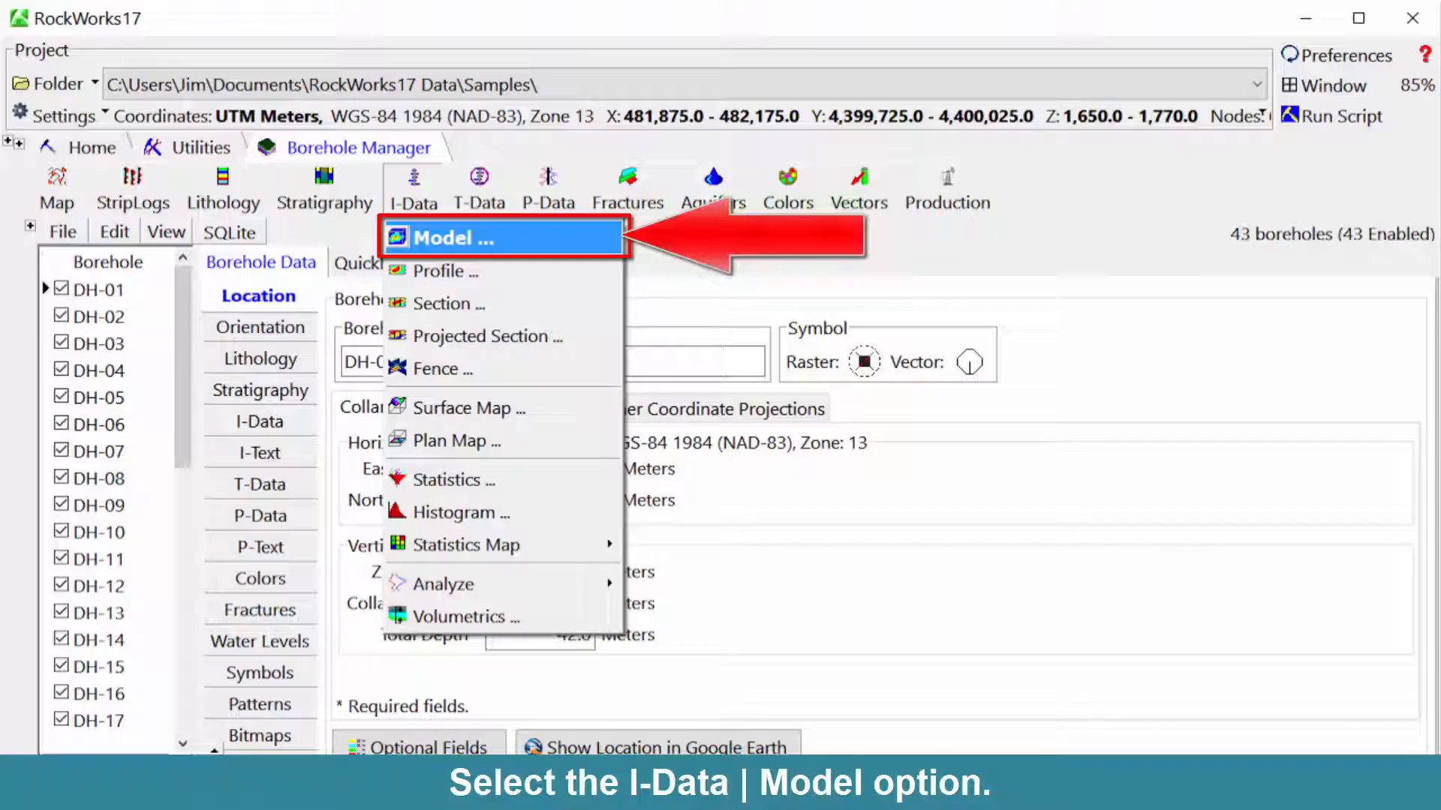
Step: Start the I-Data solid model tool from Borehole Manager's I-Data menu
left_click(444, 239)
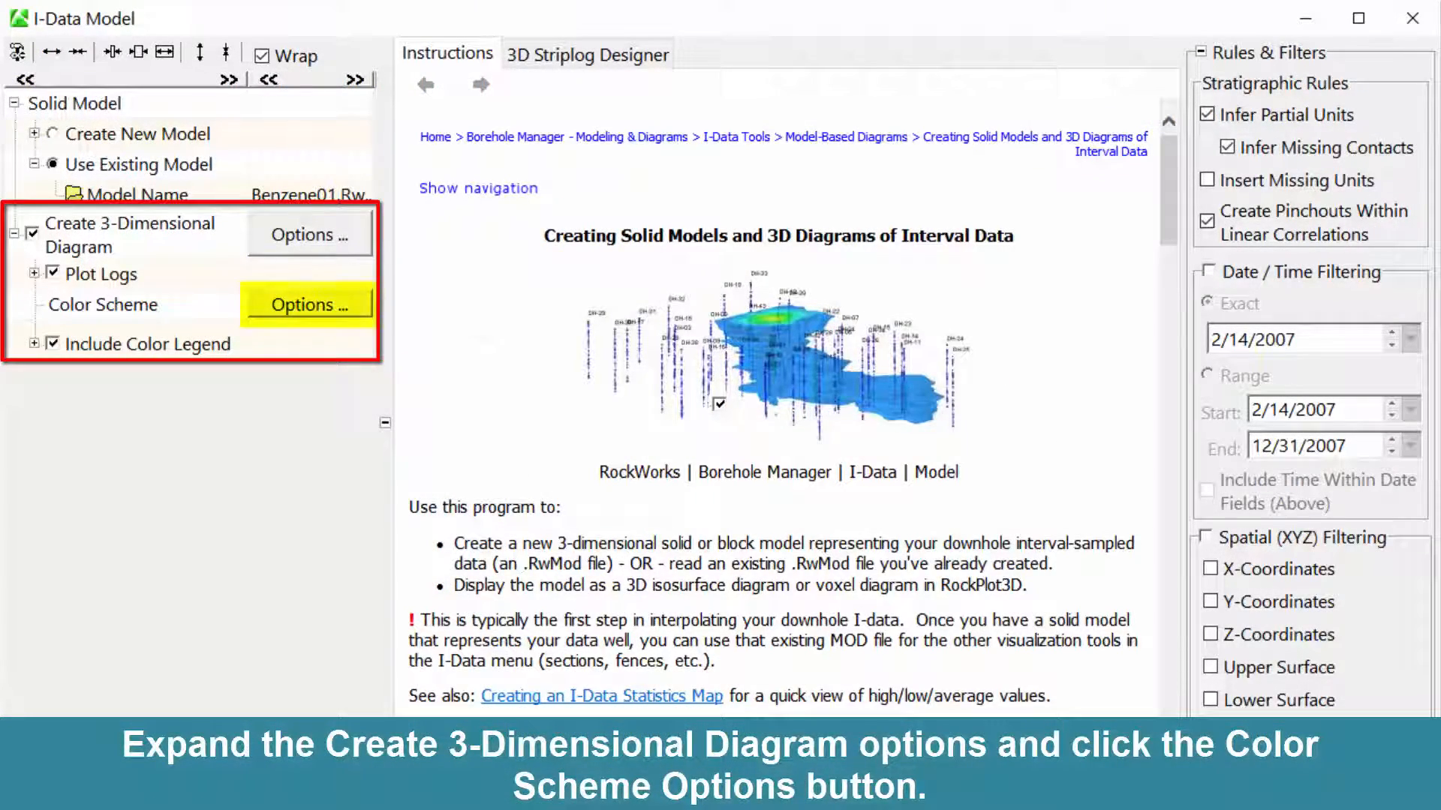
Step: Show the Create 3-Dimensional Diagram settings and bring up its Custom colour scheme options
left_click(308, 305)
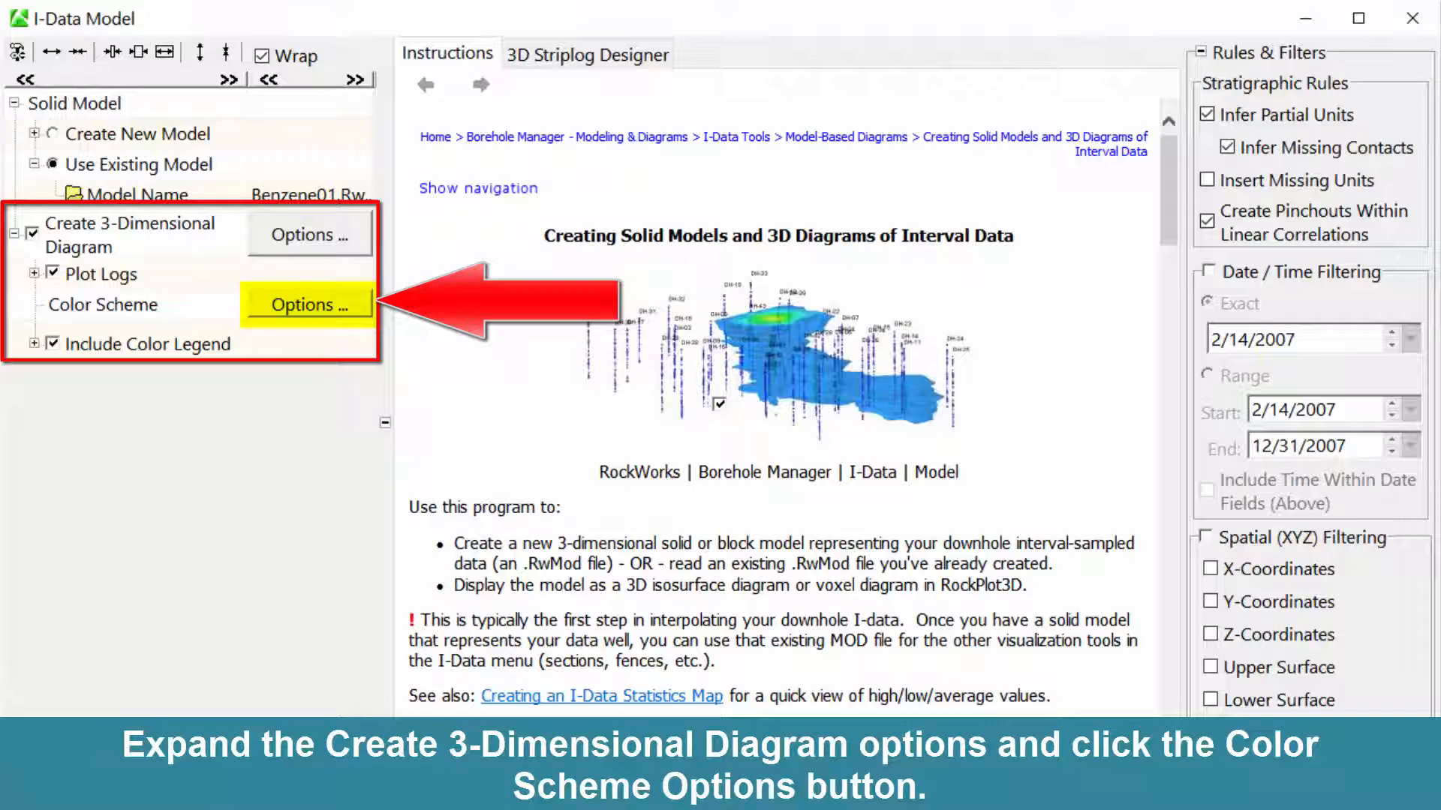
left_click(309, 305)
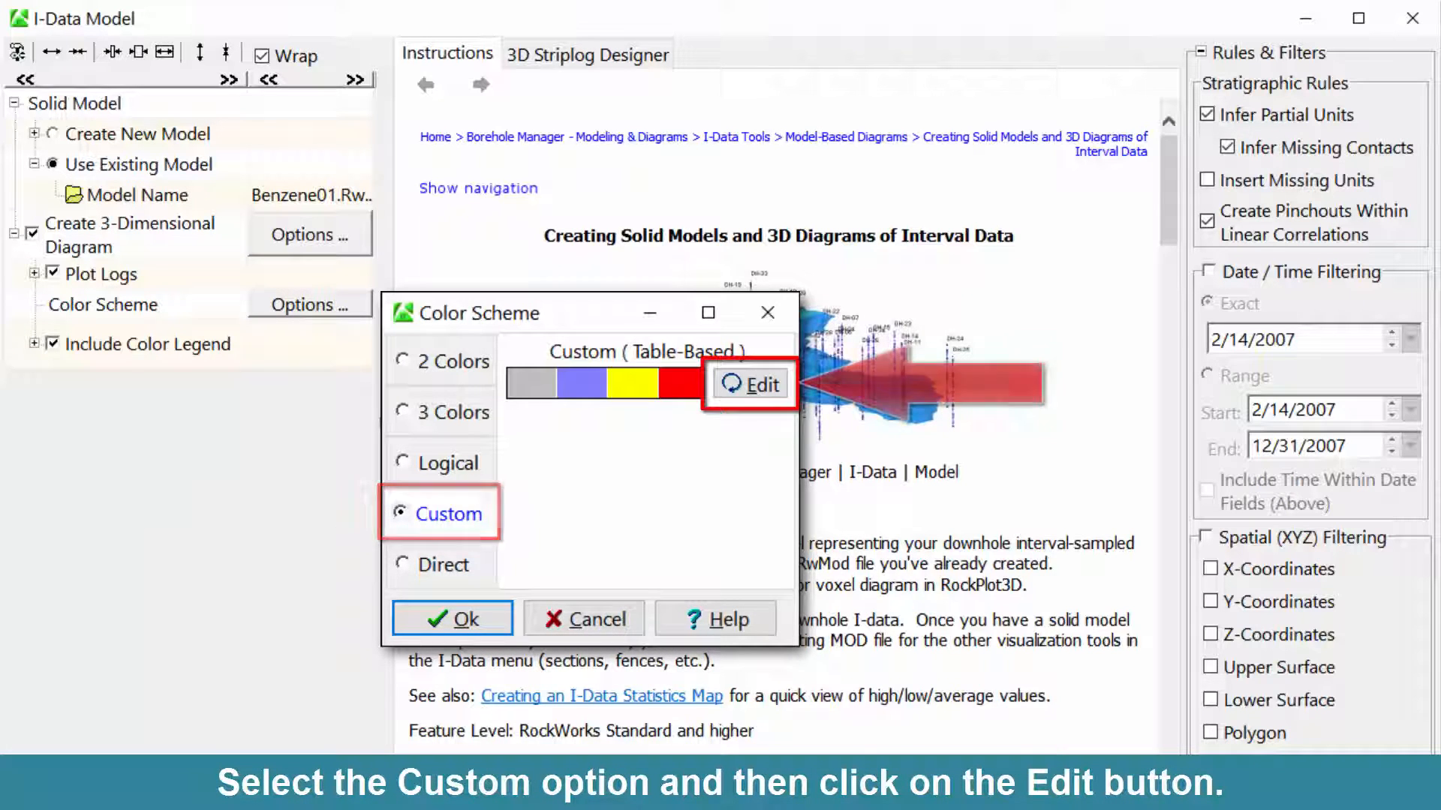
Step: Choose Benzene Soil from the colour table list and go to edit its table
left_click(749, 383)
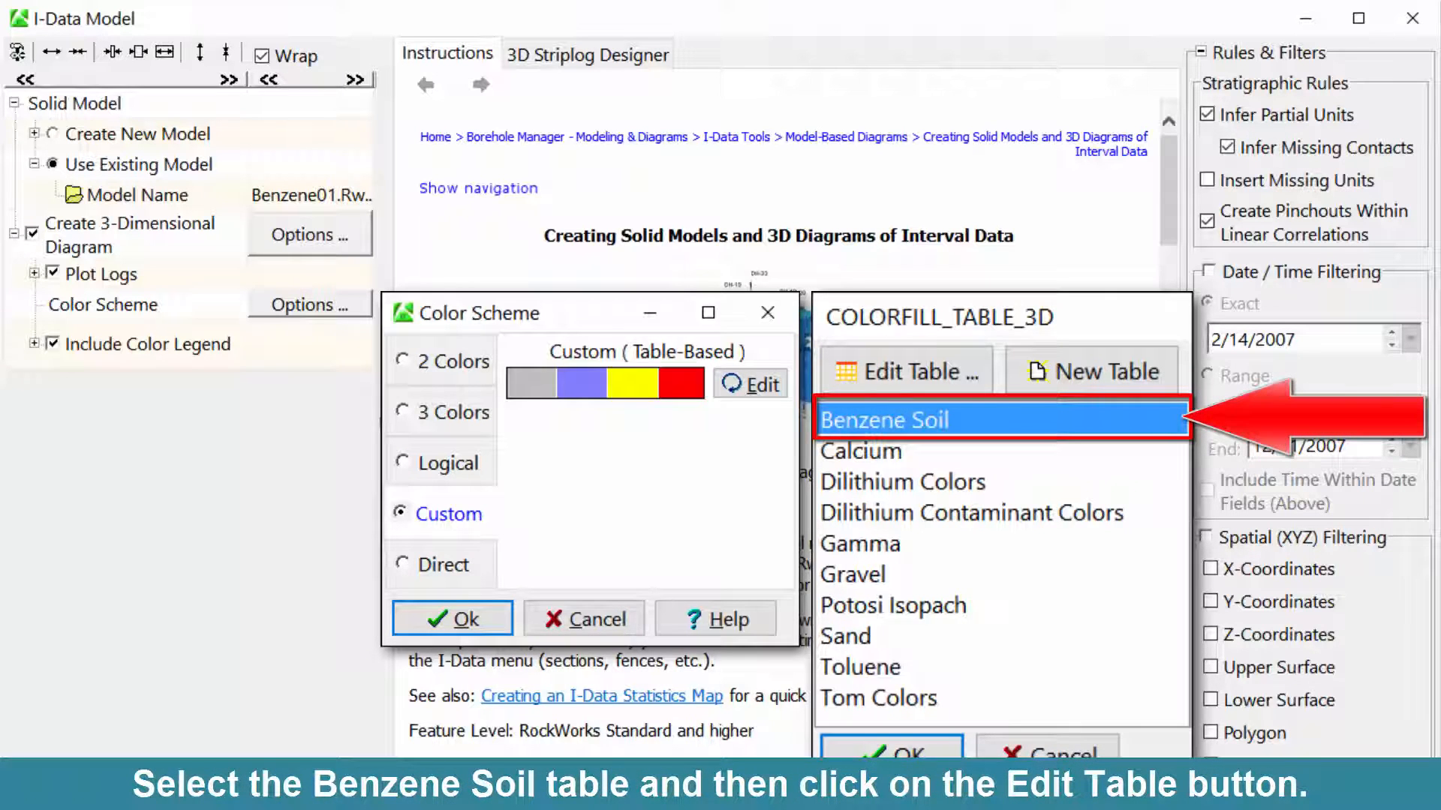
left_click(903, 370)
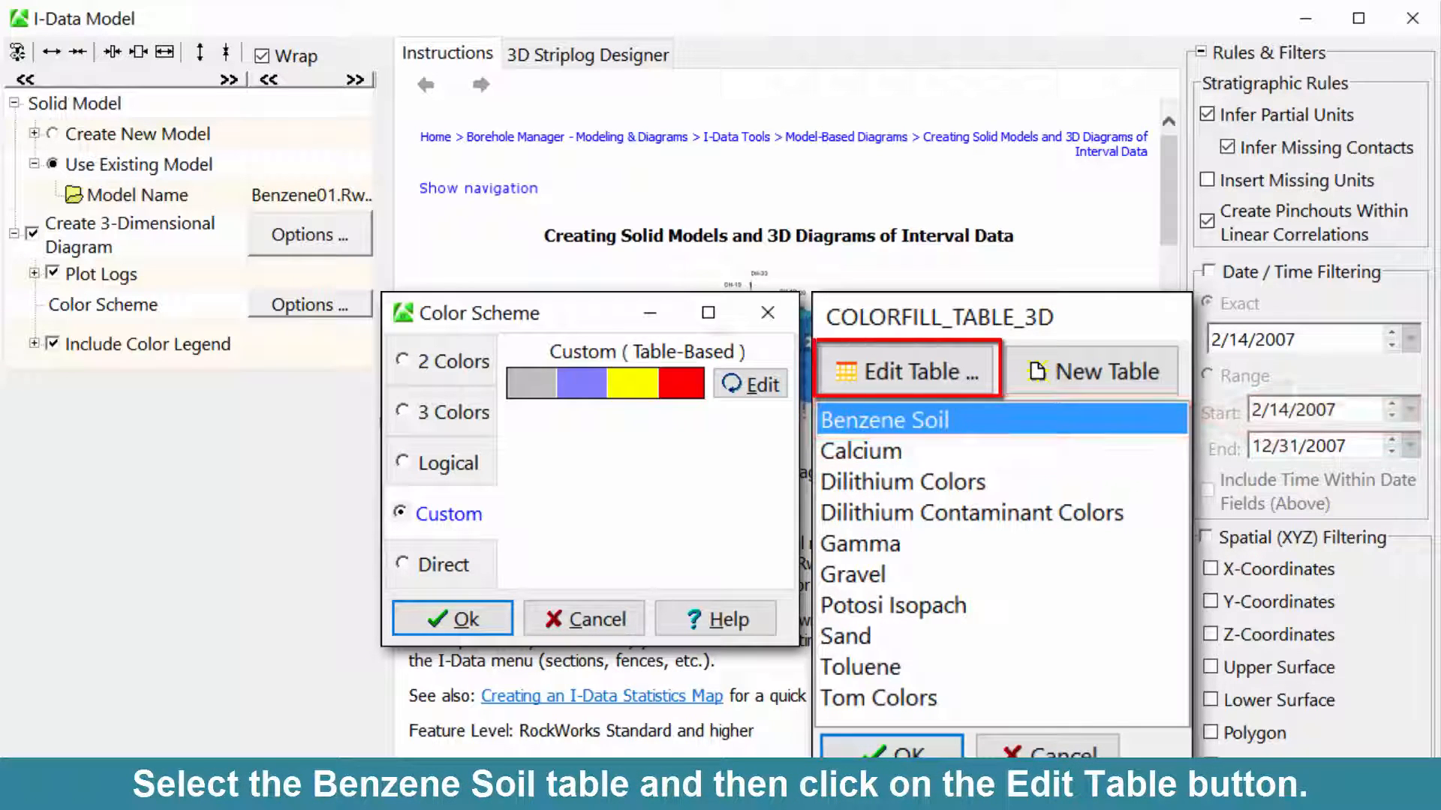
left_click(903, 370)
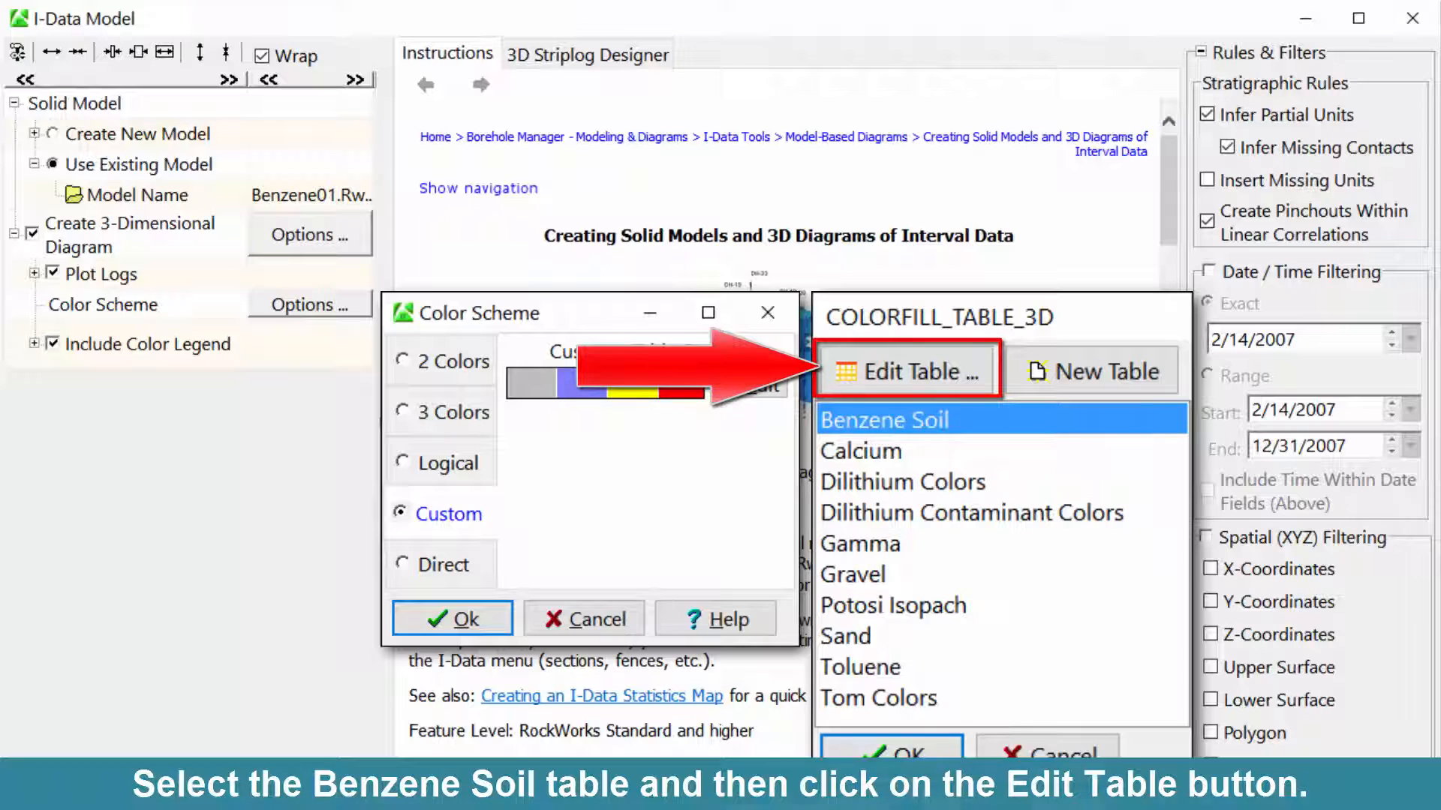
Step: Review the Benzene Soil table's four colour-fill ranges from 0 to 500, then close with OK
left_click(905, 370)
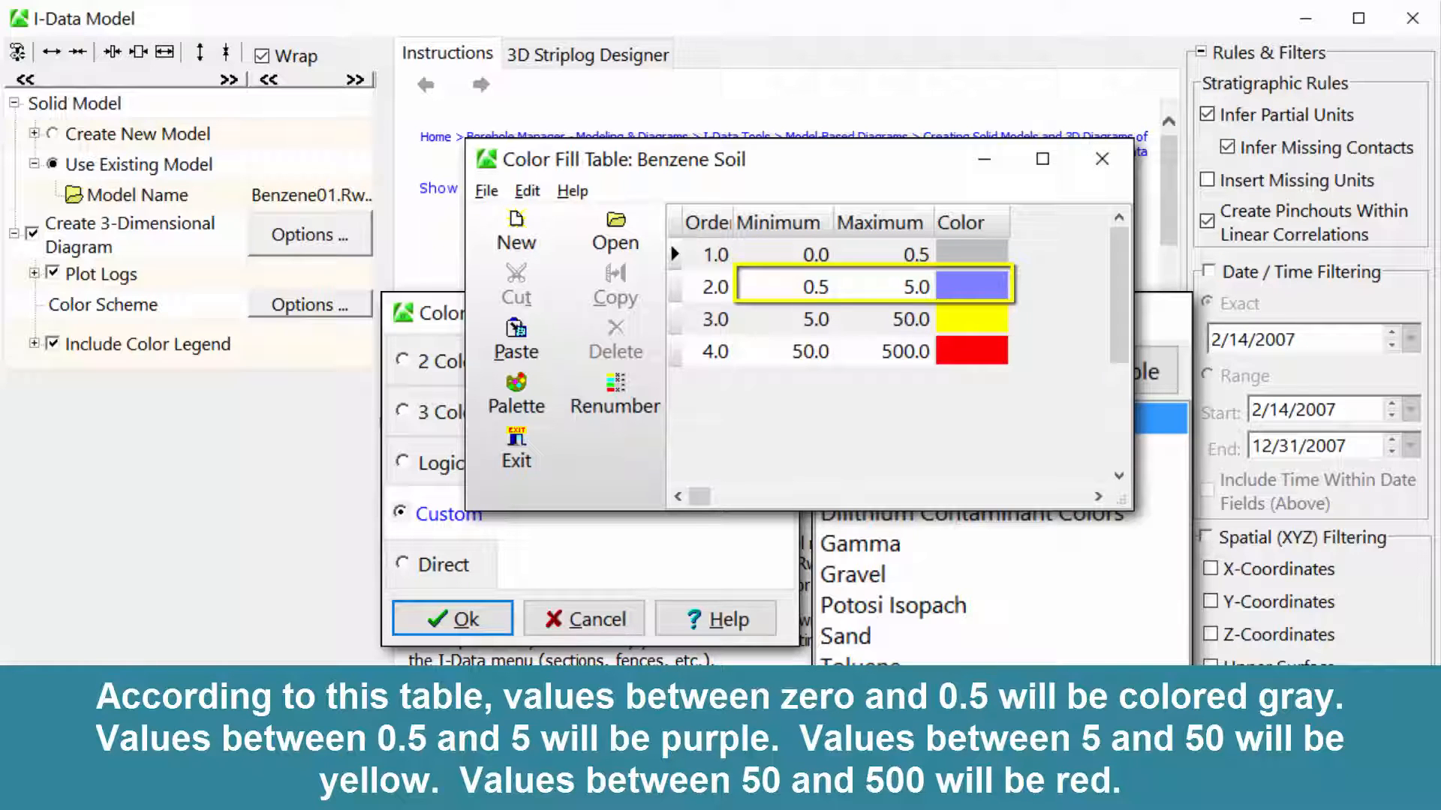
left_click(874, 318)
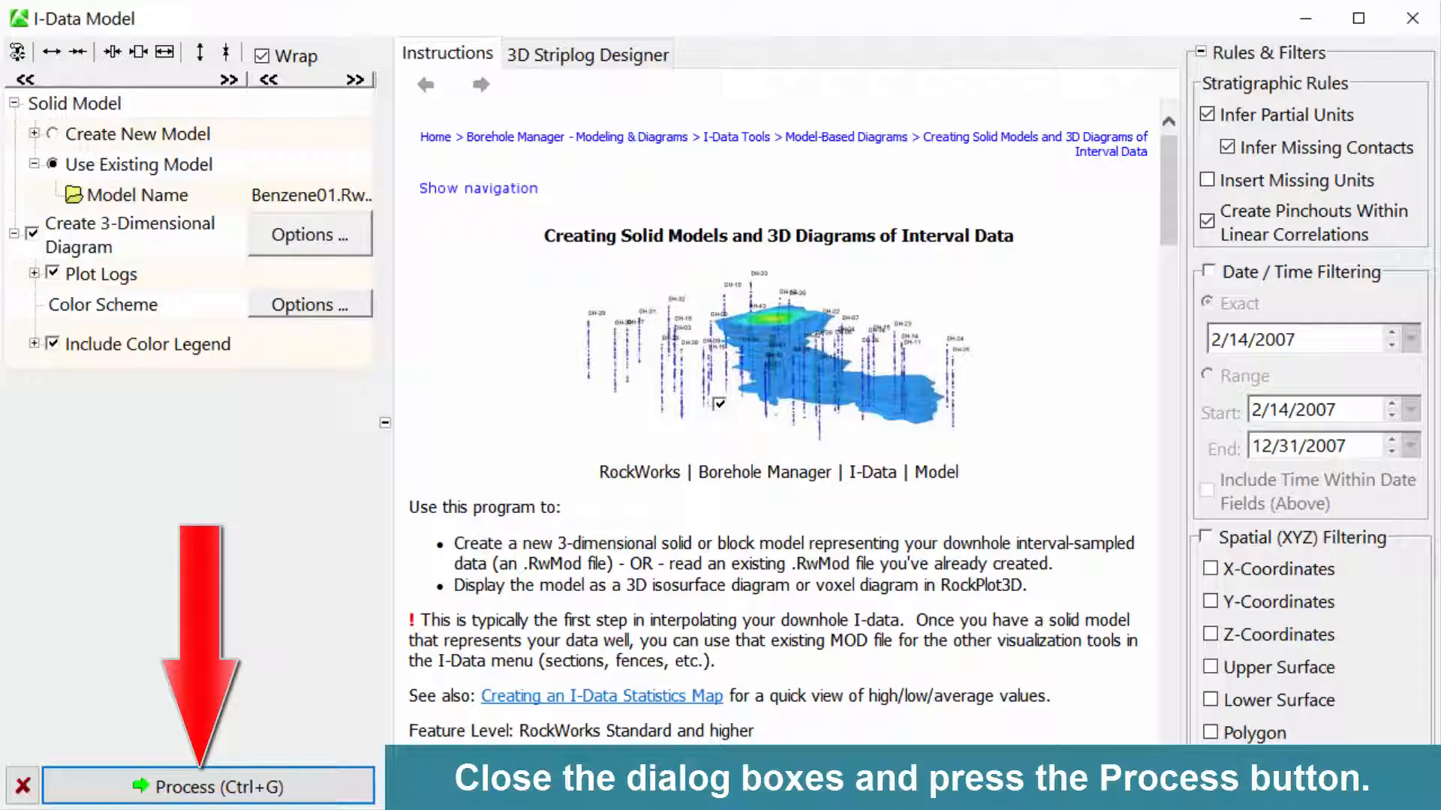
Step: Process the I-Data model to build the 3D Benzene Soil diagram with logs and legend
left_click(207, 786)
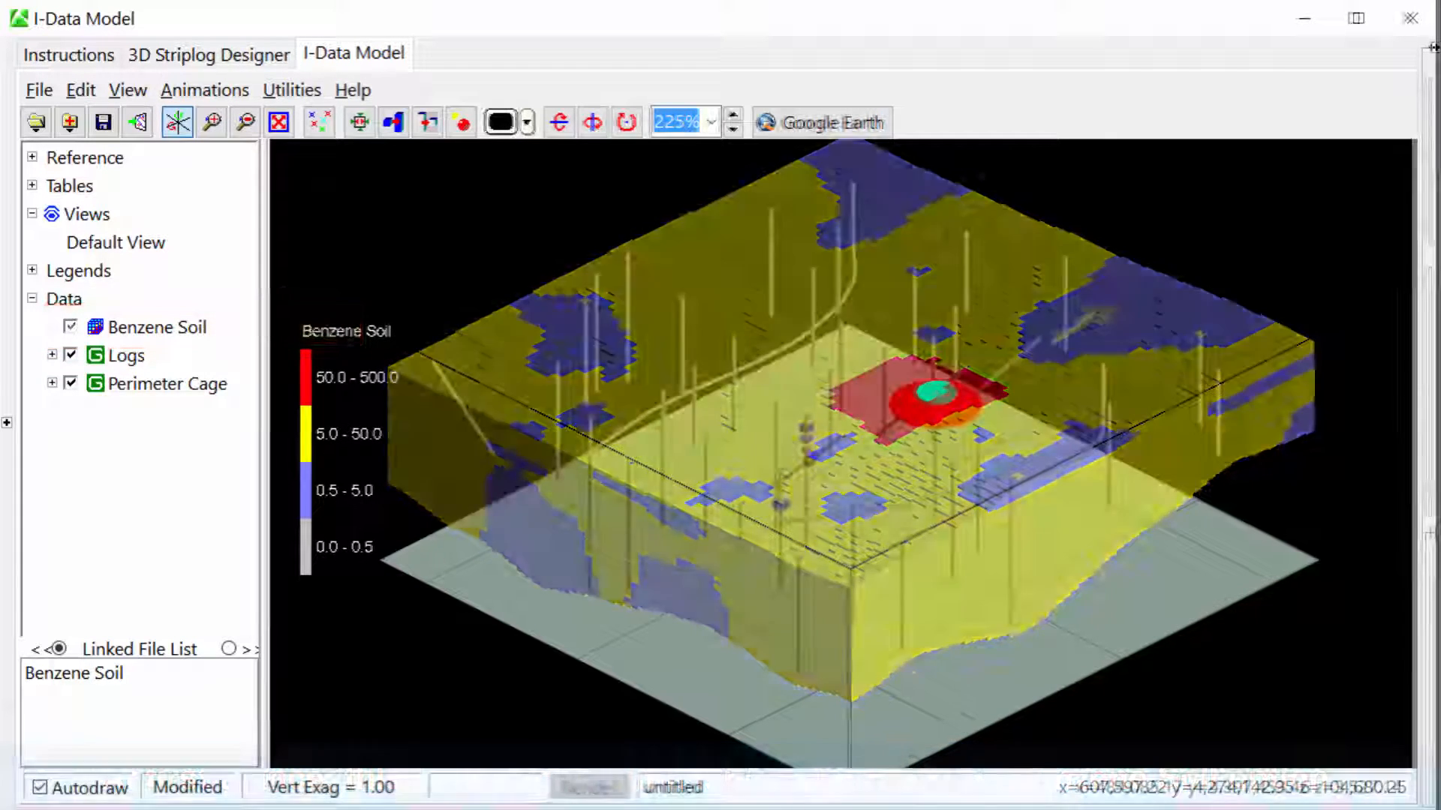
Step: Switch from the RockPlot3D result to the 3D Striplog Designer layout settings
left_click(71, 325)
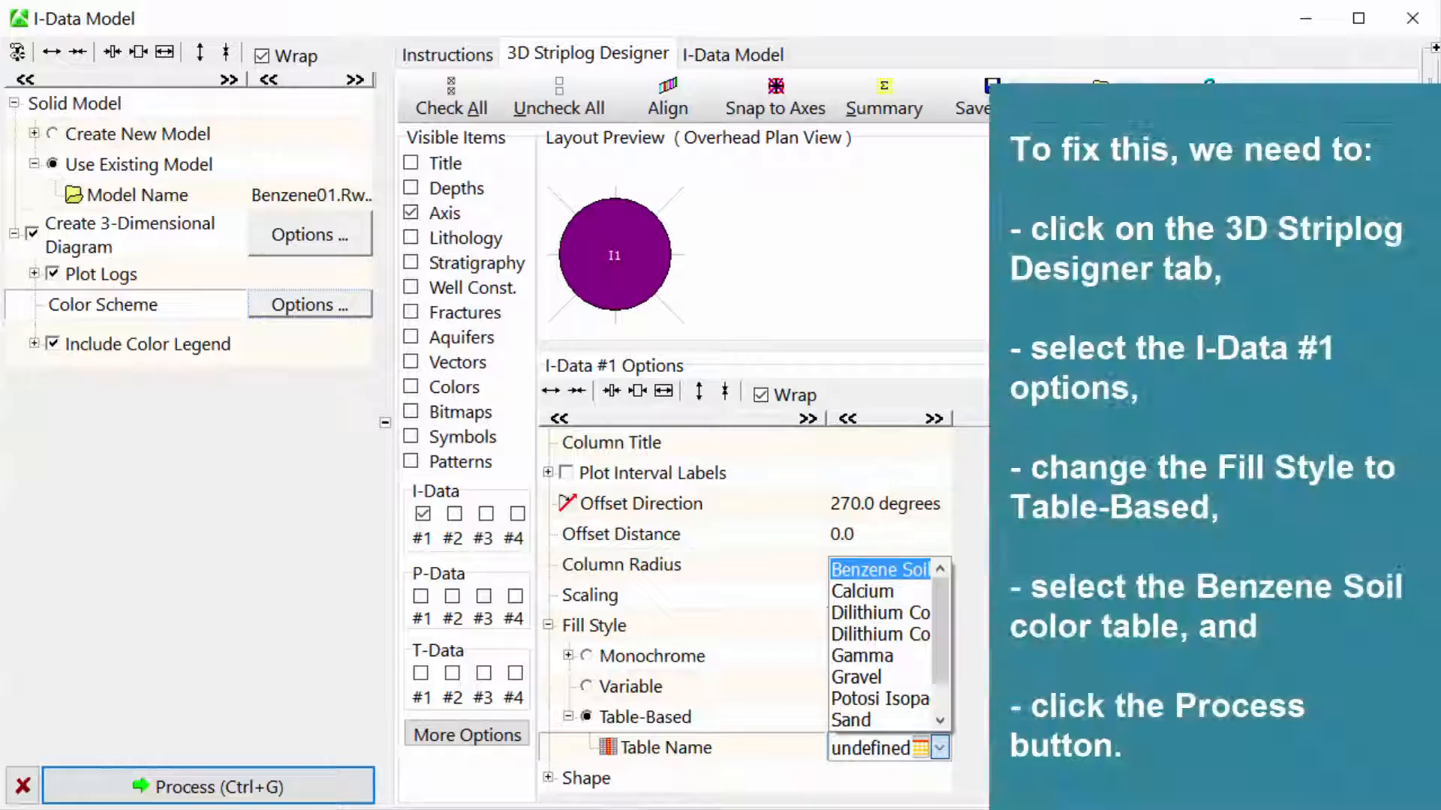
Step: Set I-Data #1 log fill to Table-Based using the Benzene Soil table and regenerate the diagram
left_click(586, 54)
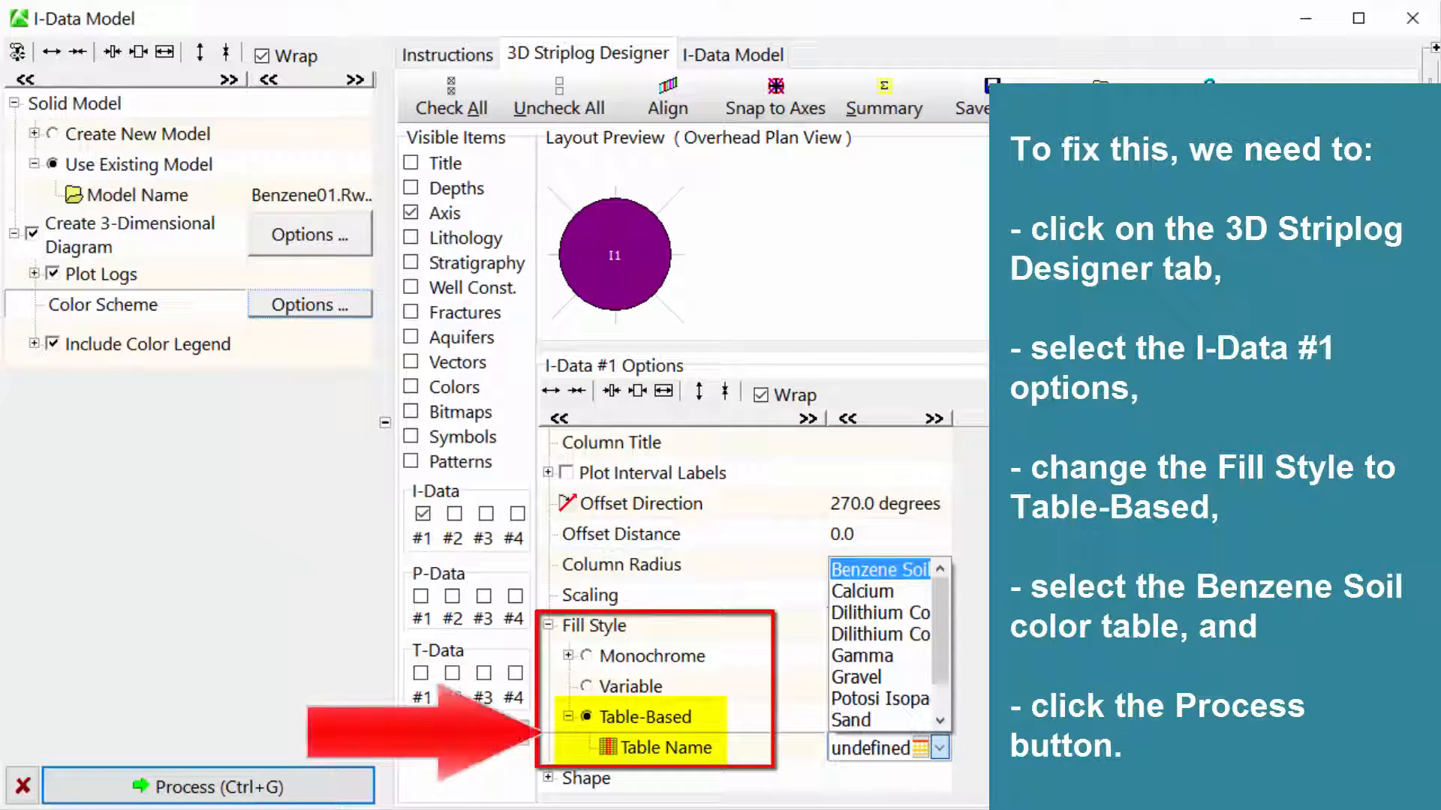
left_click(878, 570)
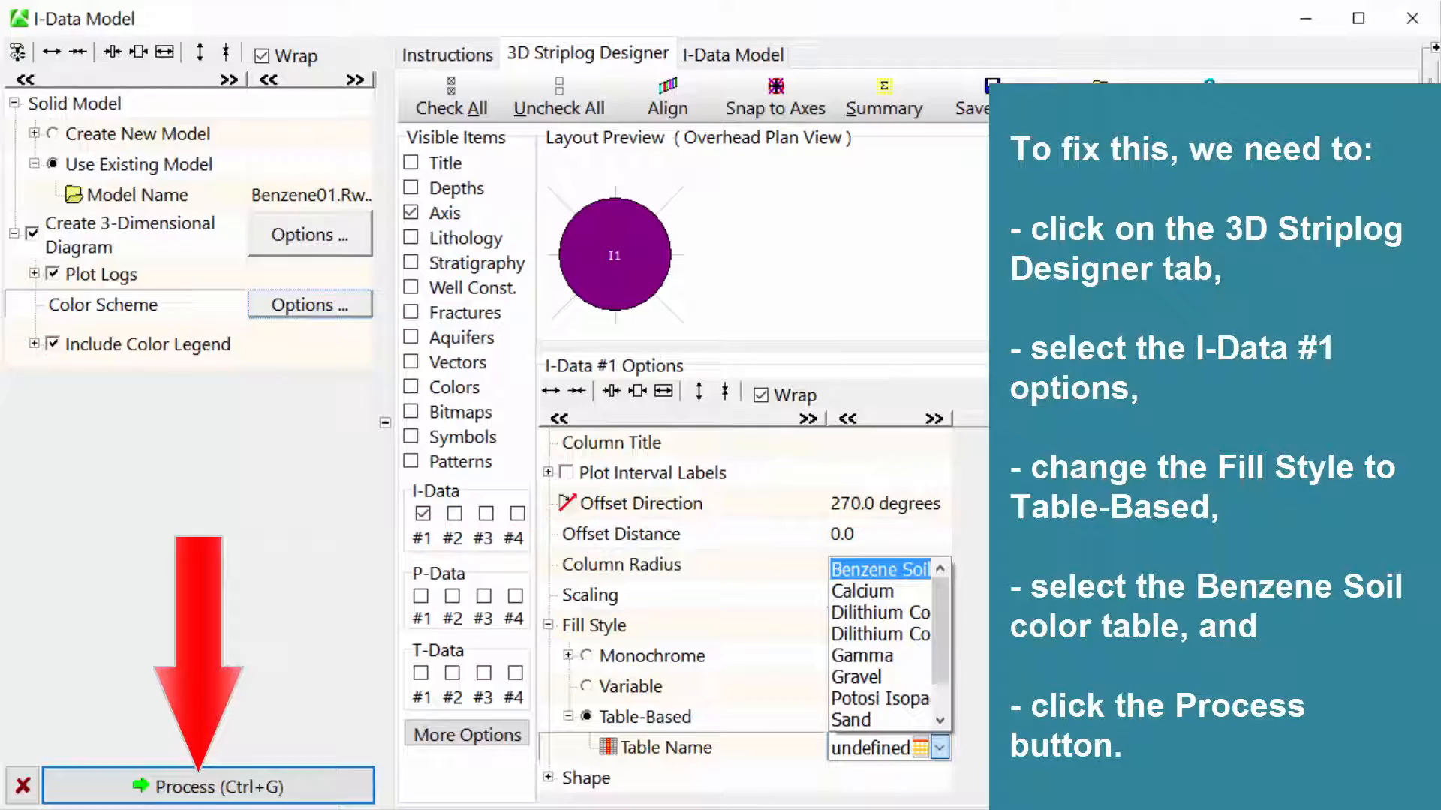
left_click(207, 785)
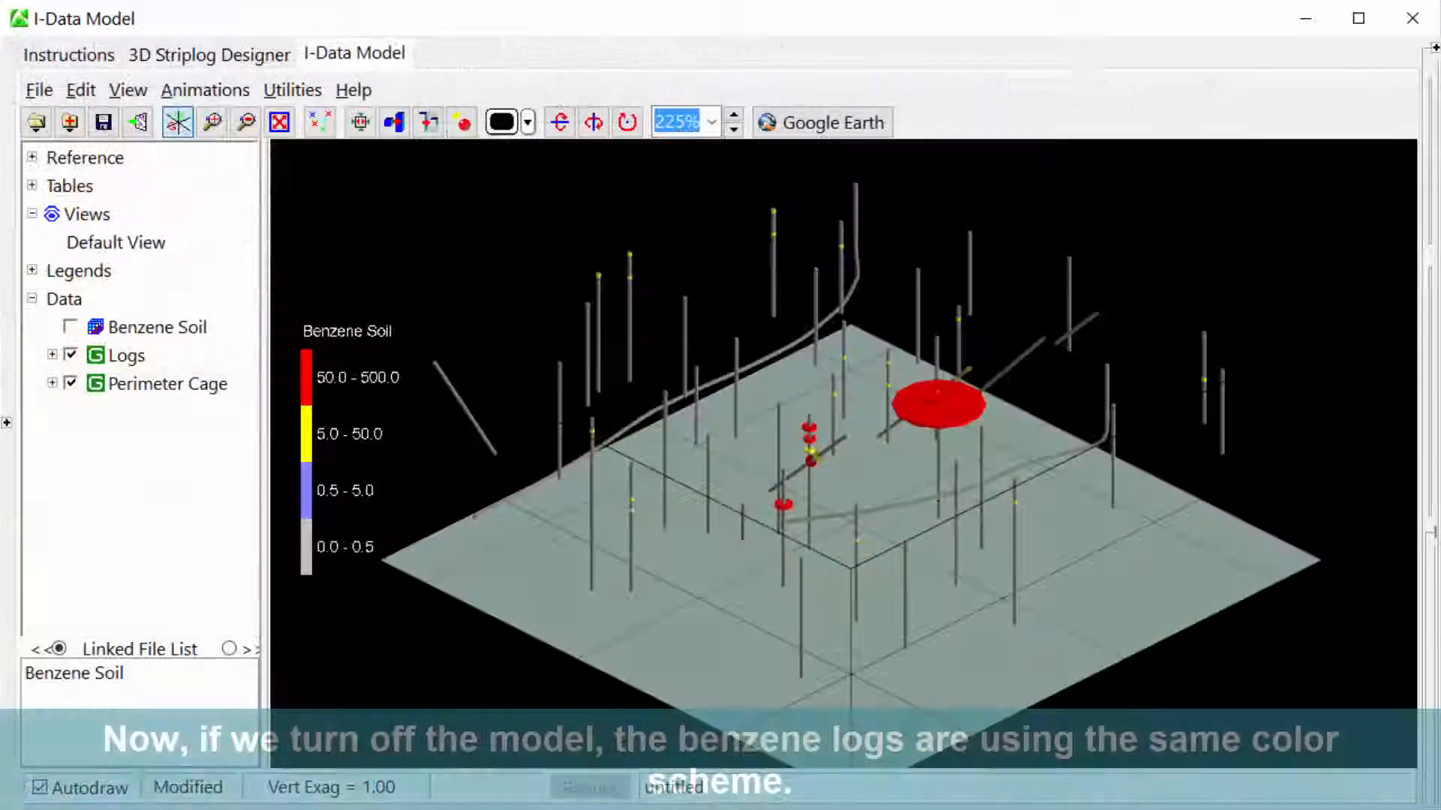